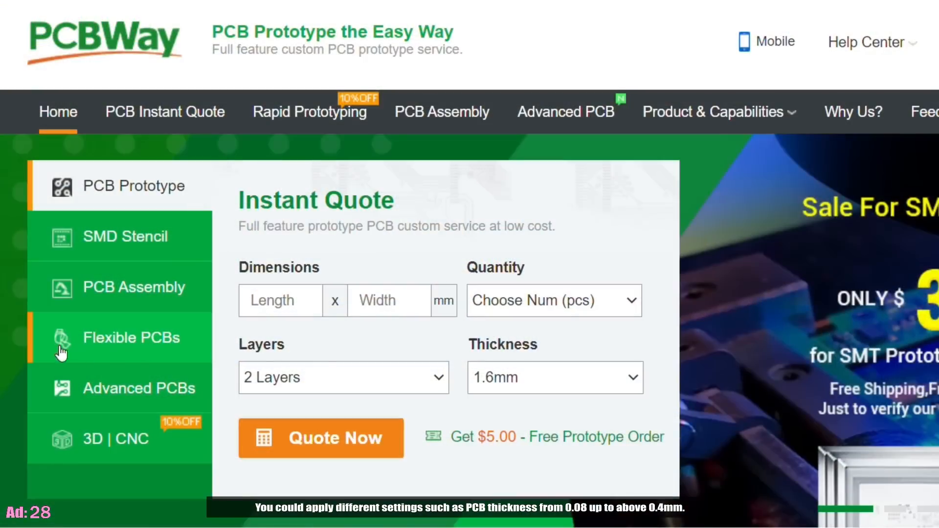
Switch the homepage quote panel to Flexible PCBs and start the full quote form
click(106, 338)
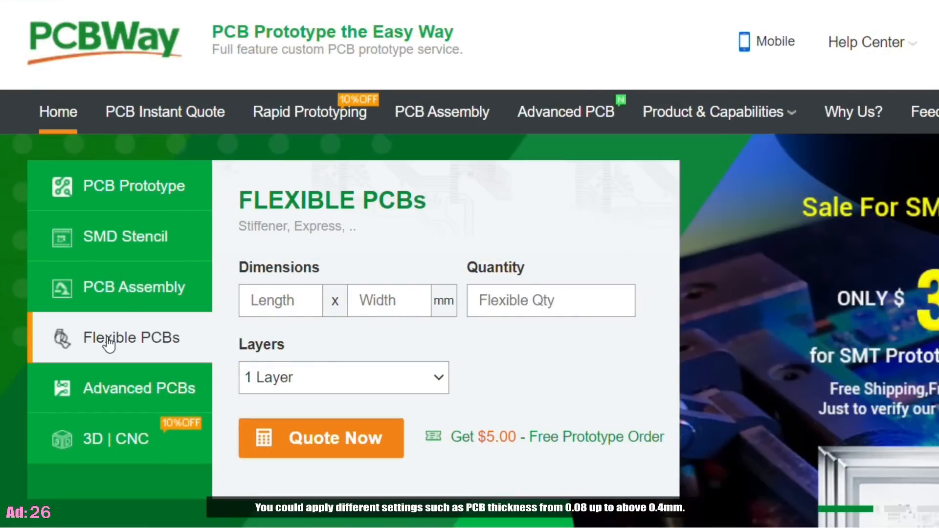
click(321, 437)
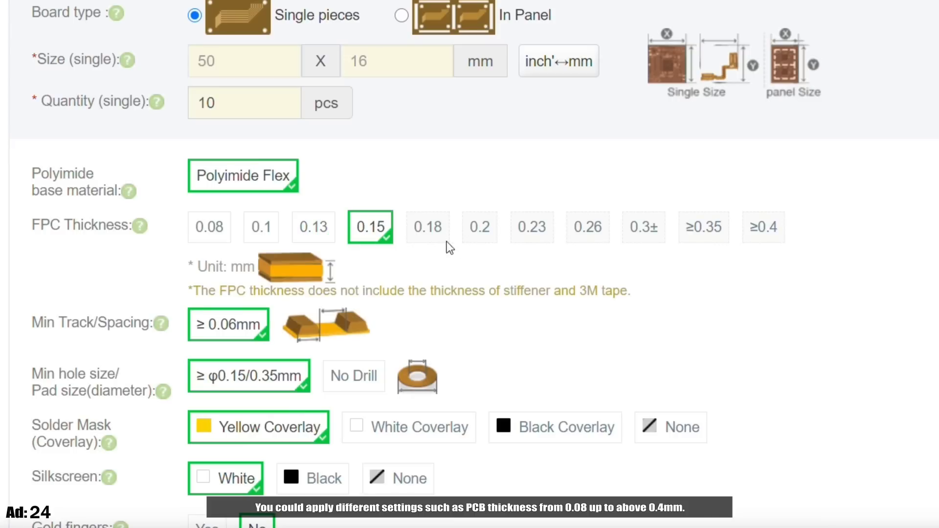
mouse_move(766, 195)
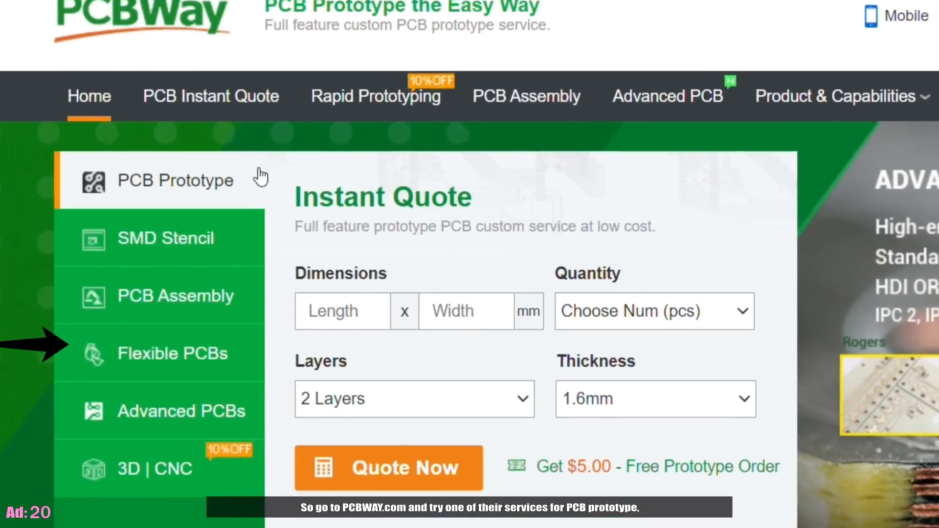
Select the 3D | CNC service in the homepage quote panel for CAD-upload quoting
click(152, 437)
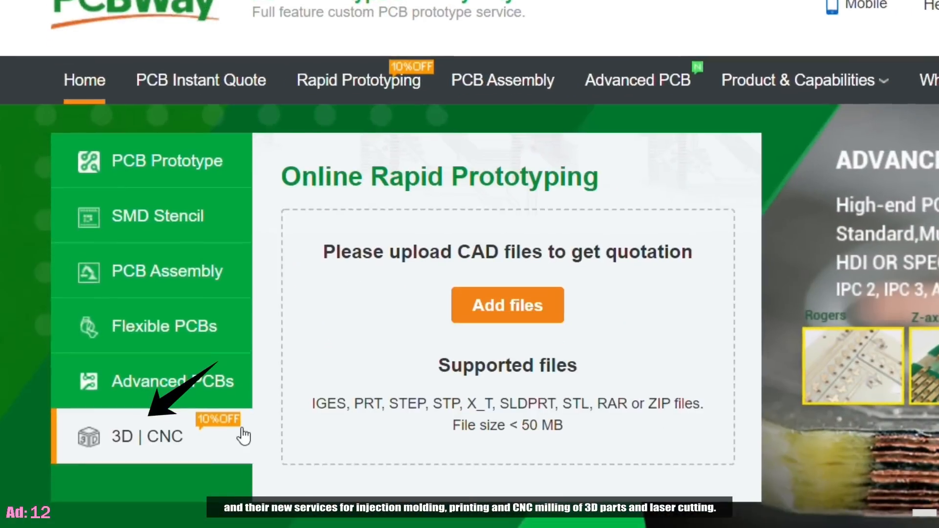